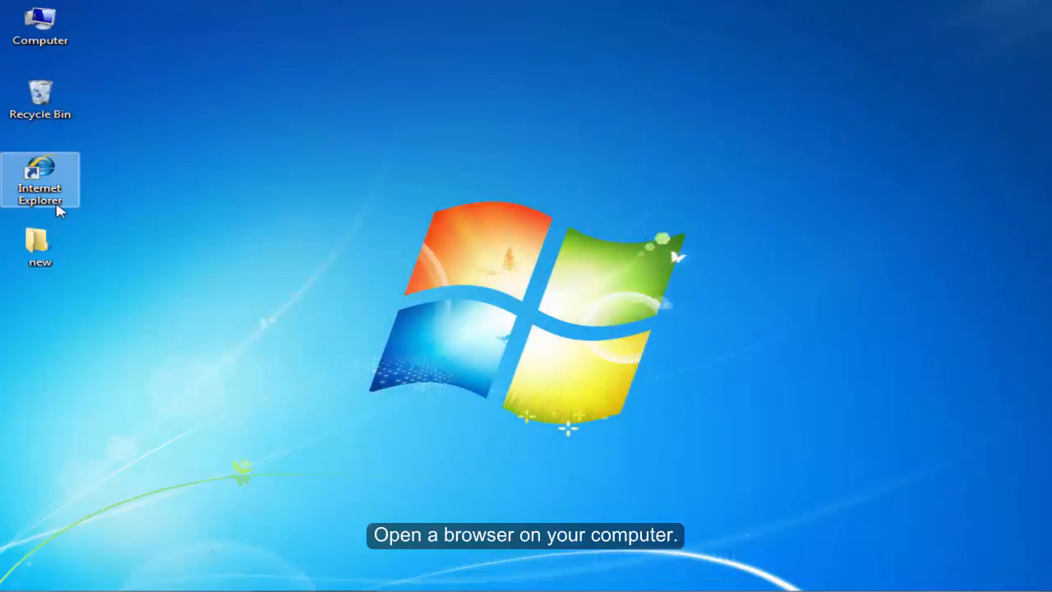
Launch Internet Explorer from the desktop icon
double_click(39, 180)
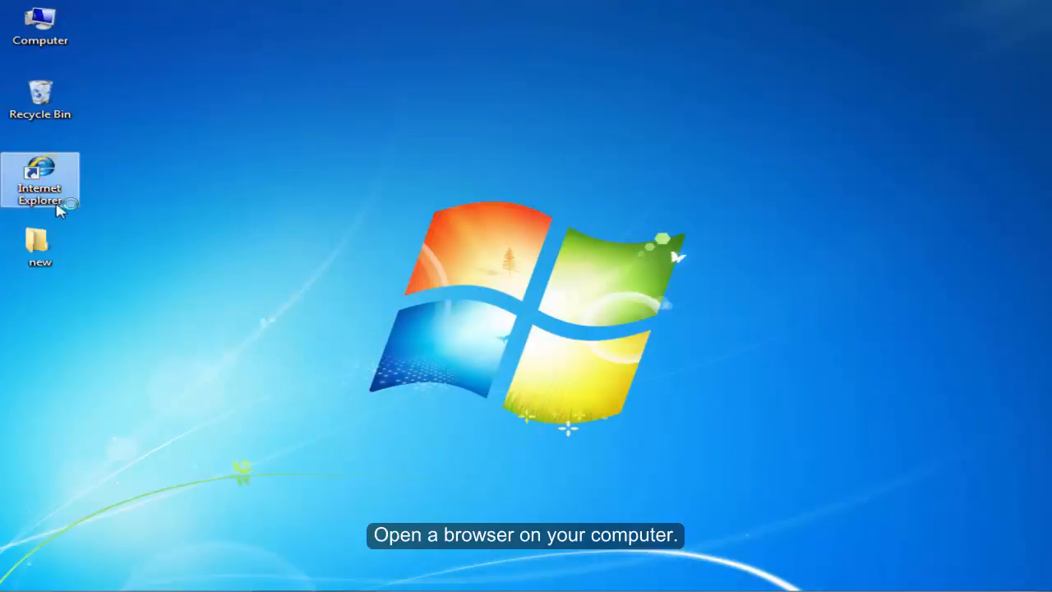
double_click(40, 179)
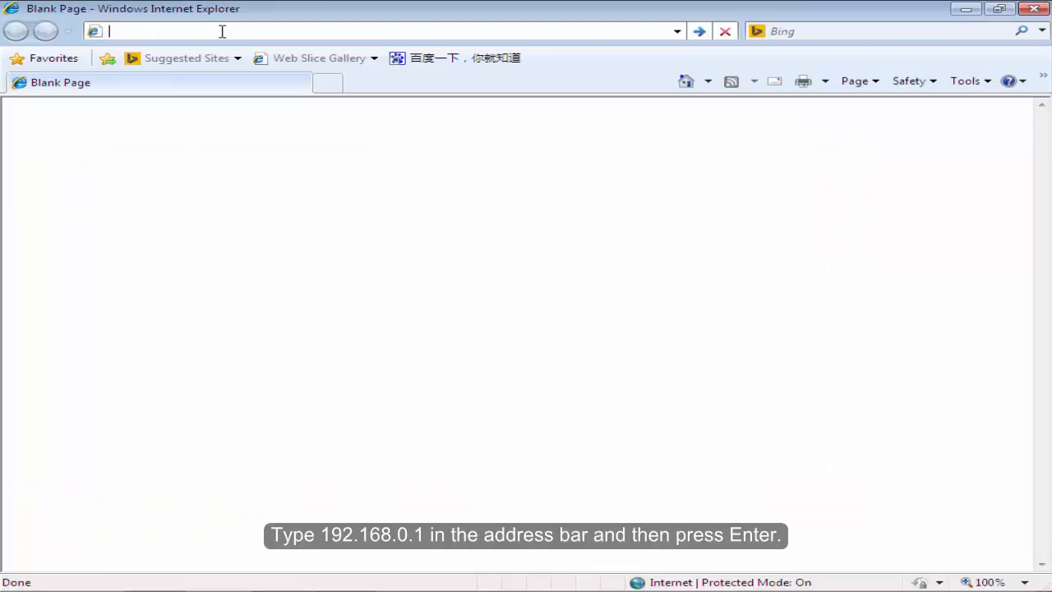
text(192.168.0.1/login.asp)
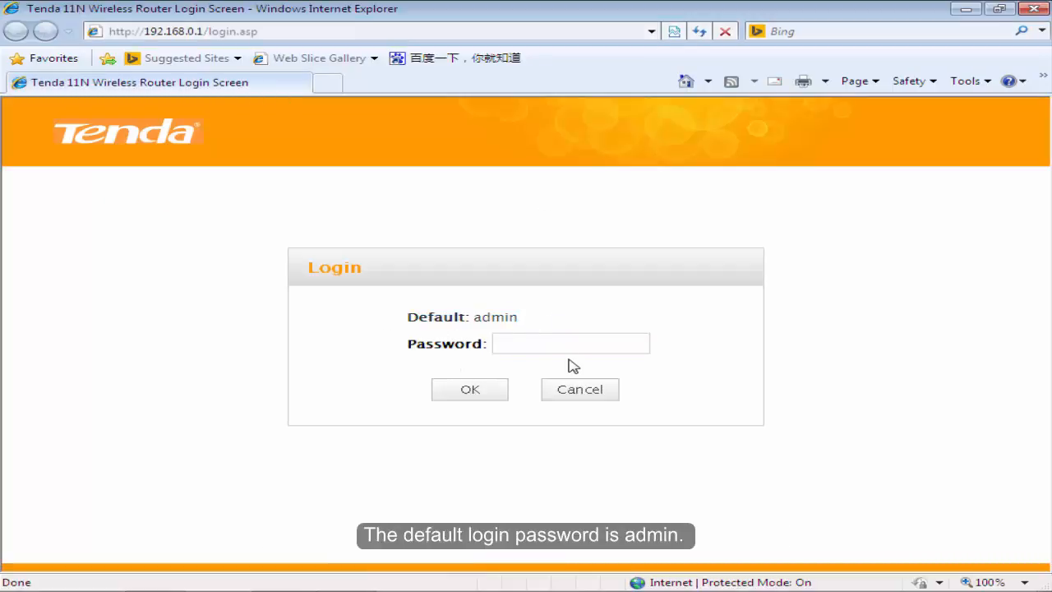
click(570, 343)
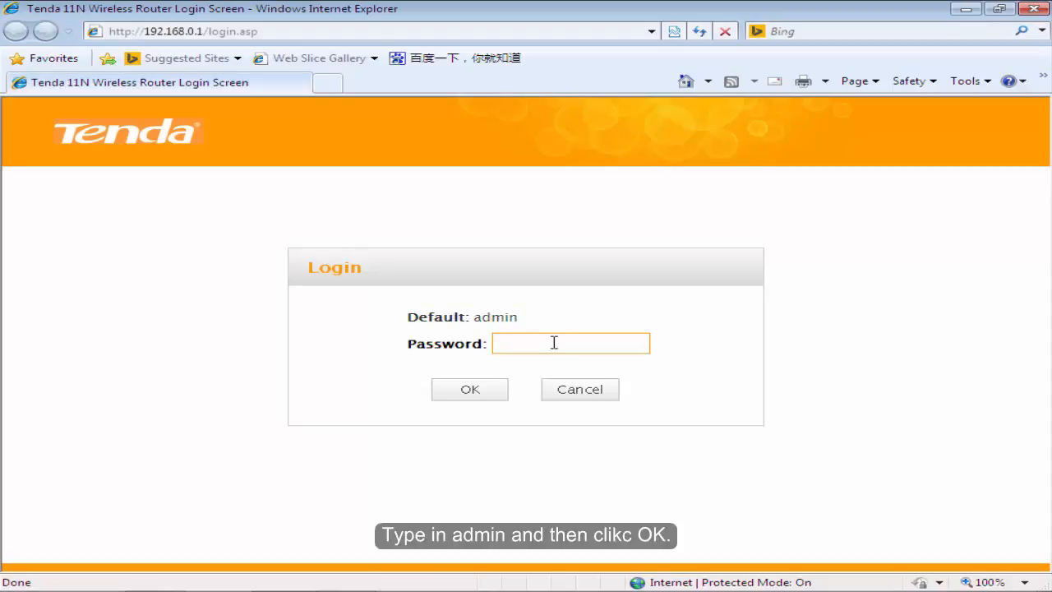
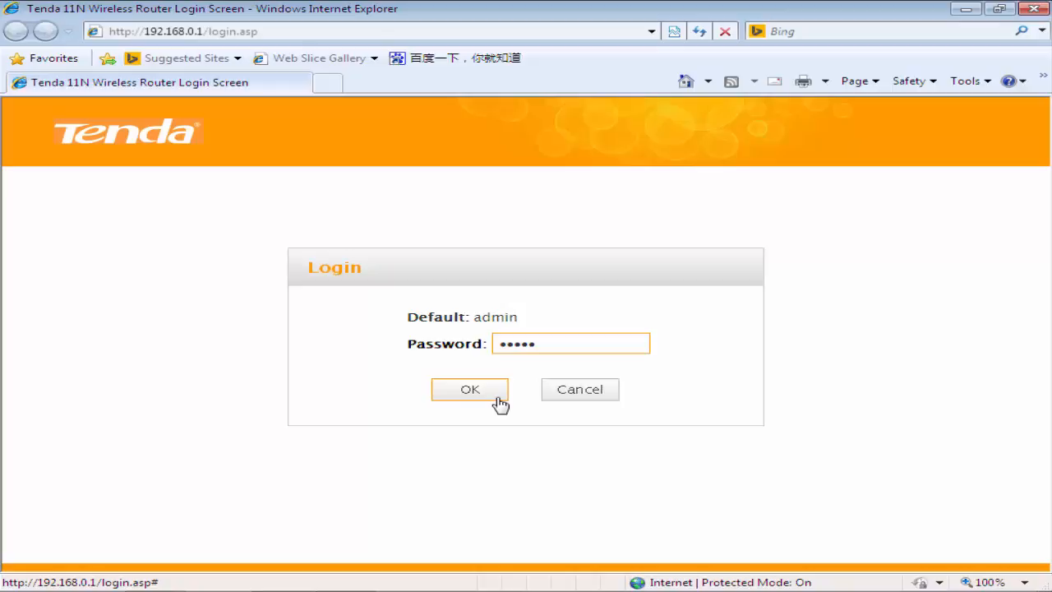
click(470, 388)
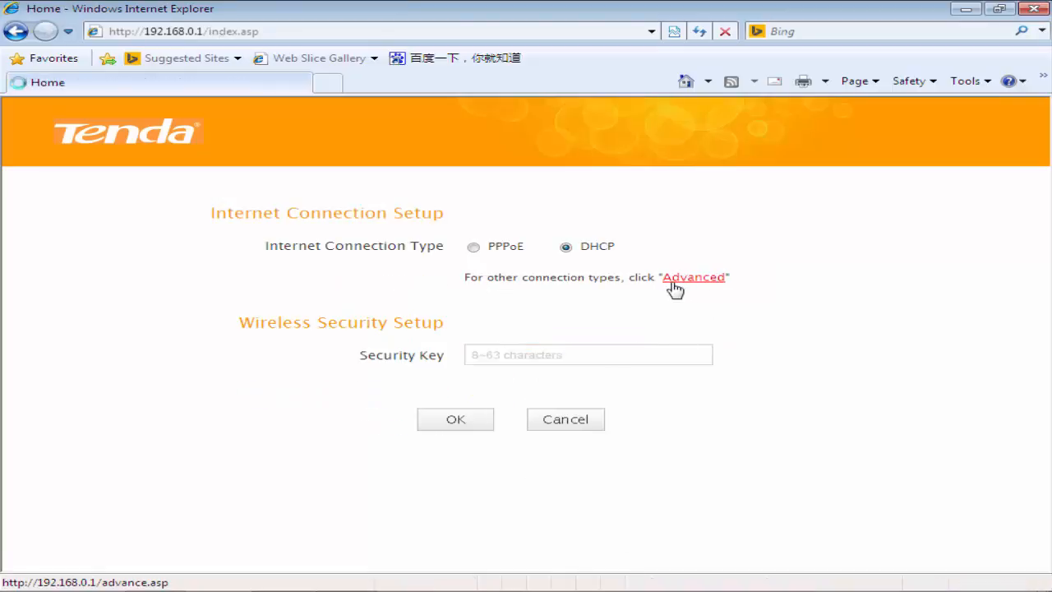
In Advanced > WAN Medium Type, select Wireless WAN to reveal the WISP fields
click(693, 276)
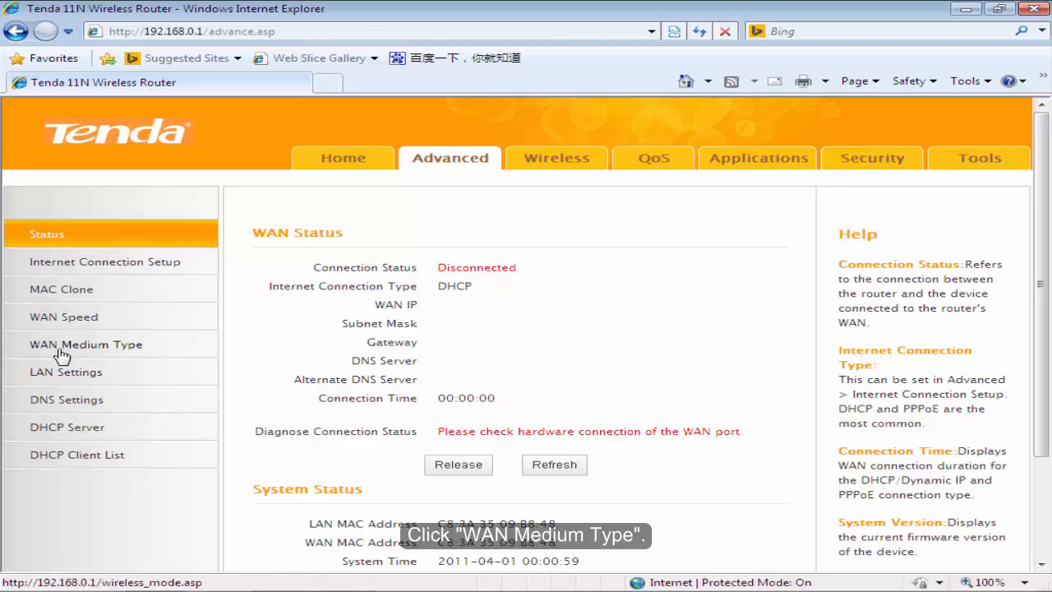
click(85, 344)
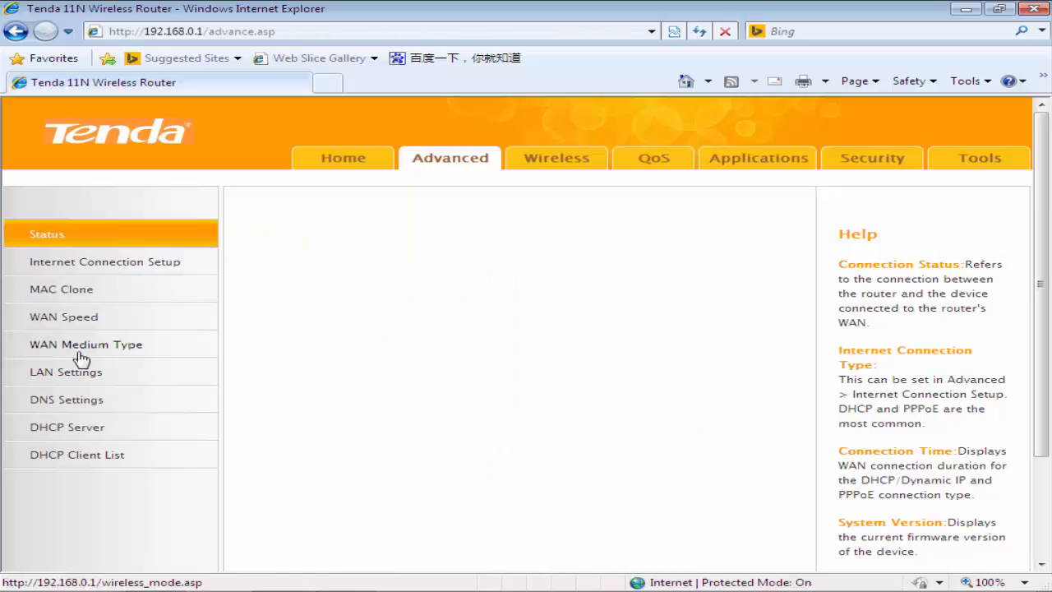
click(86, 343)
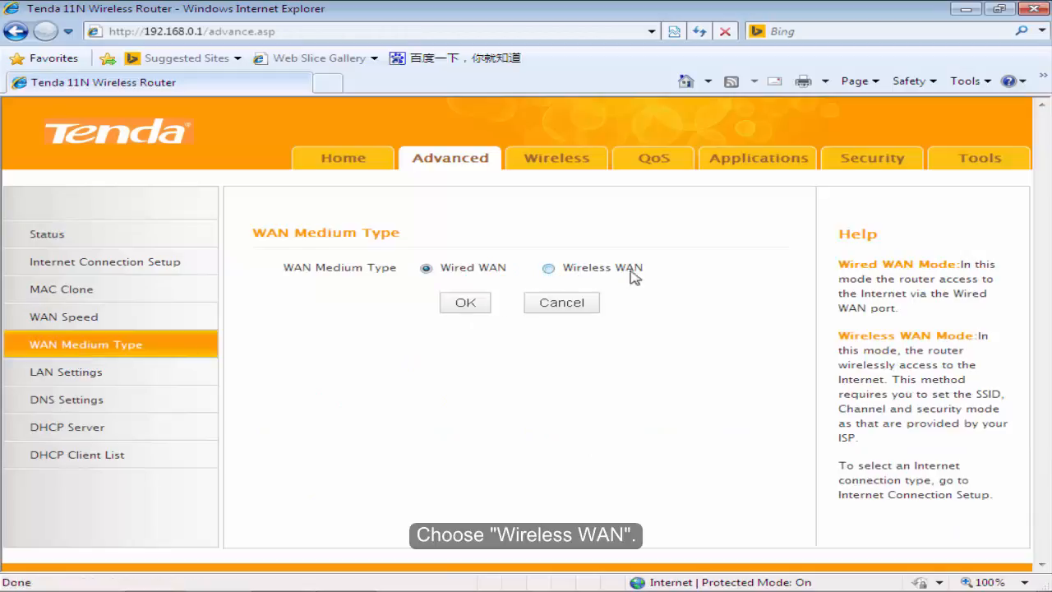
click(549, 266)
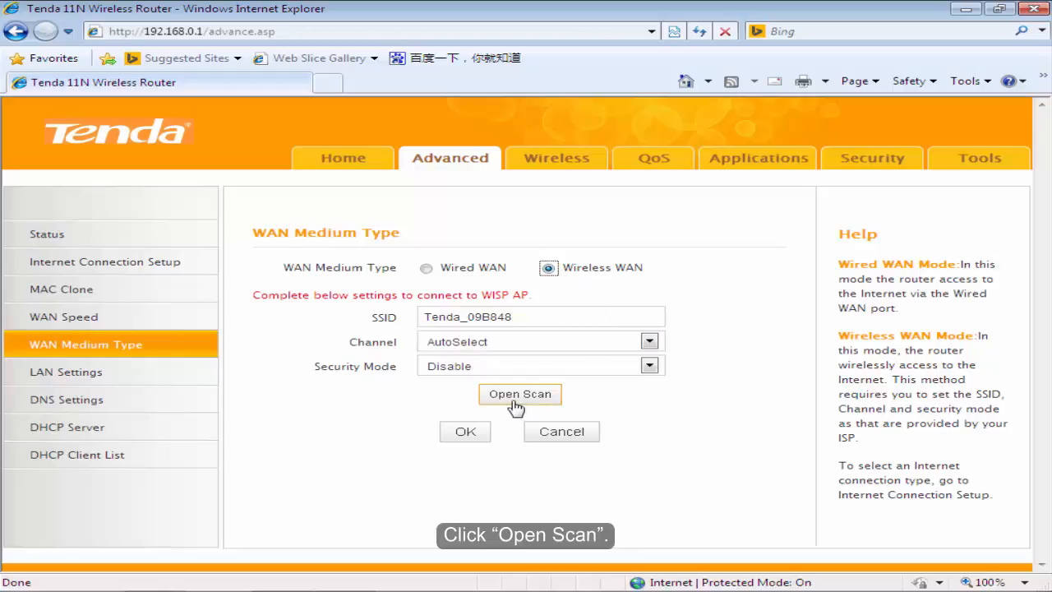
Scan nearby networks and confirm Tenda_999 as the uplink, filling SSID, channel 3 and Mixed WPA/WPA2-PSK
click(520, 394)
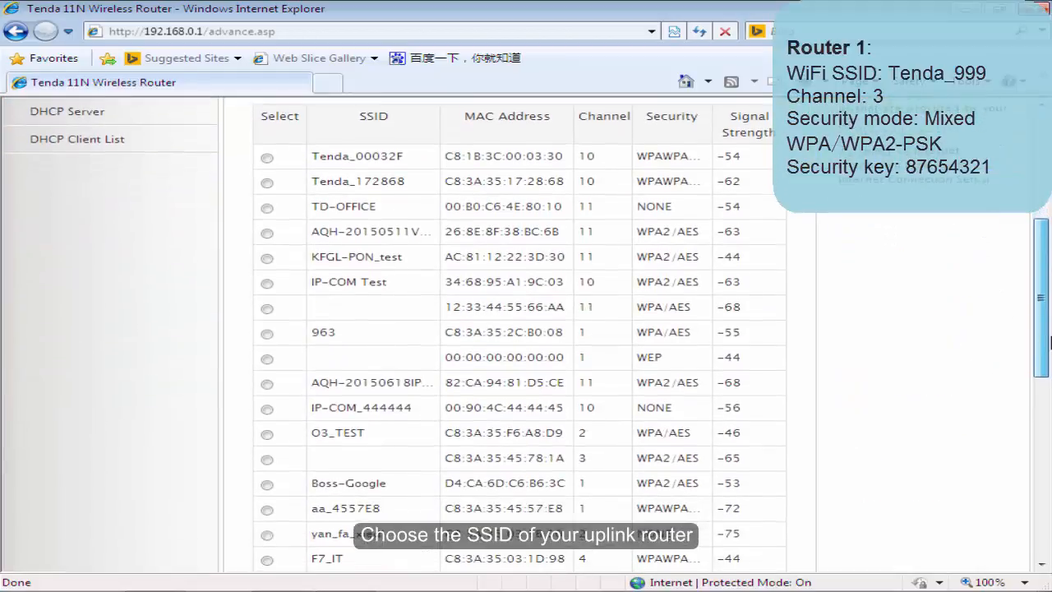
scroll(down, 3)
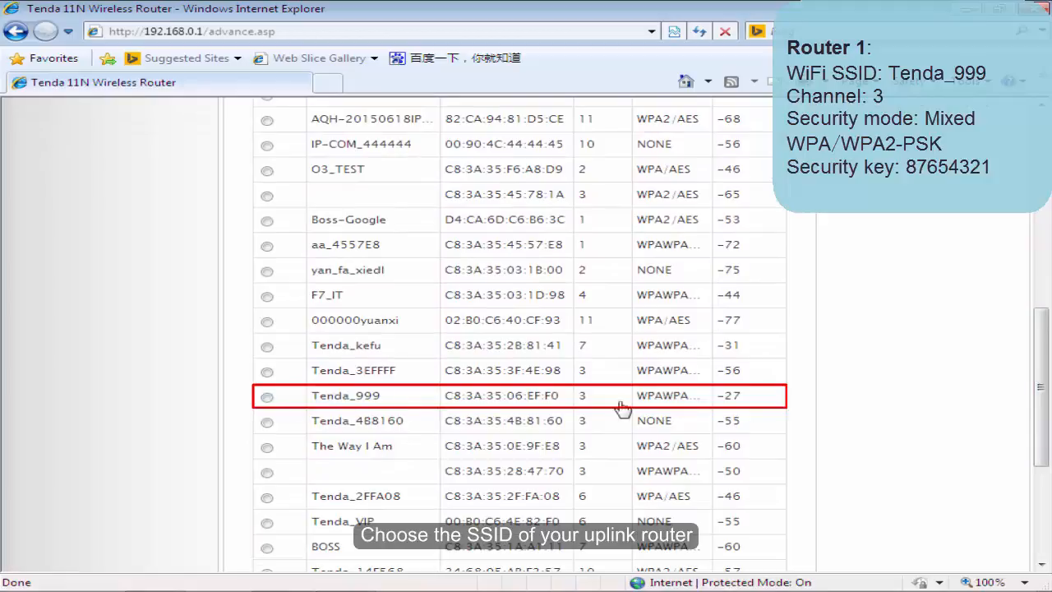
click(266, 394)
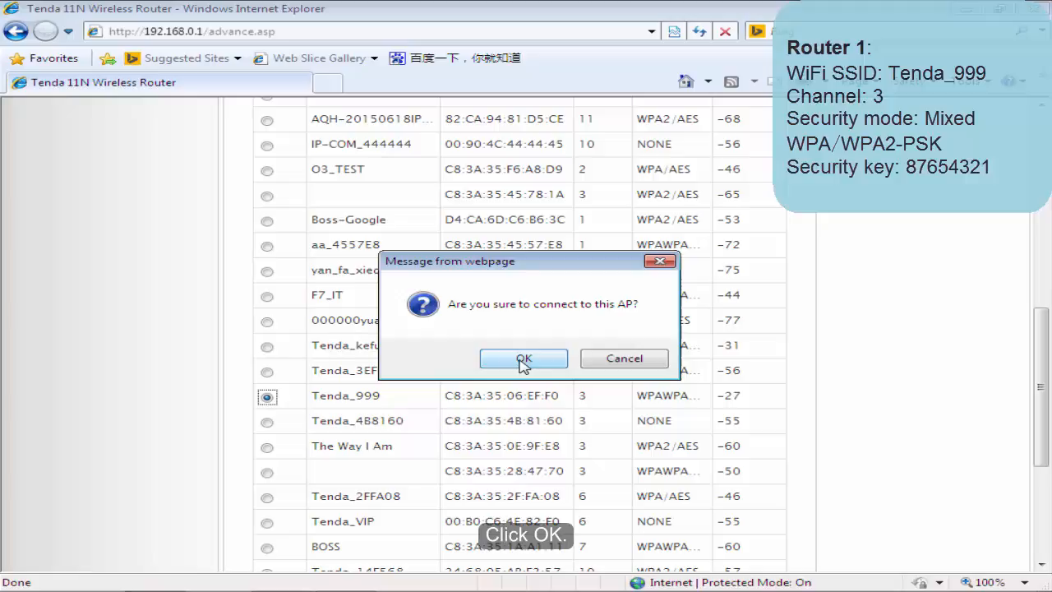
click(523, 358)
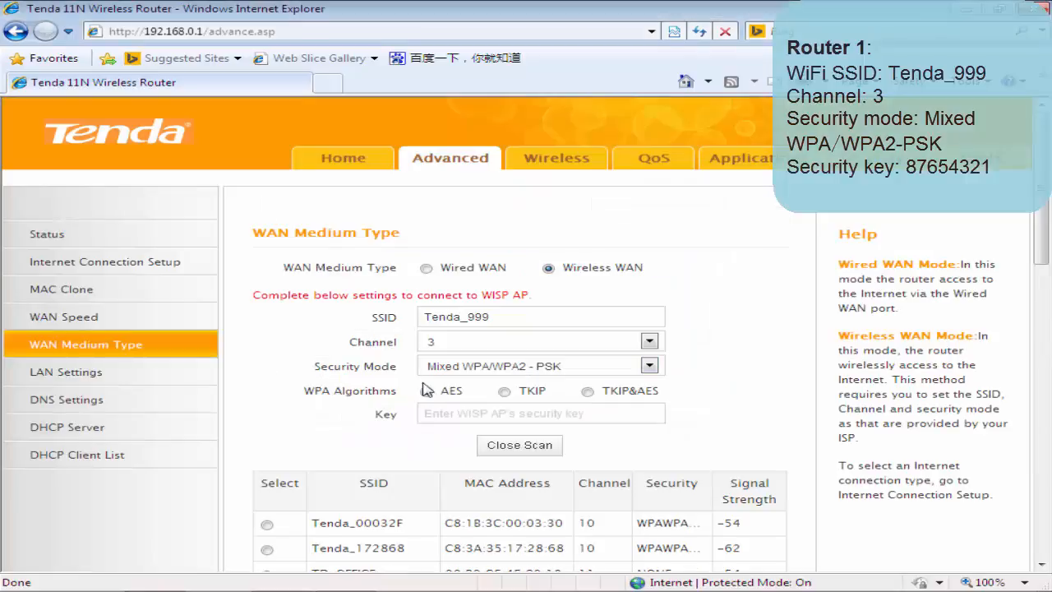
click(541, 413)
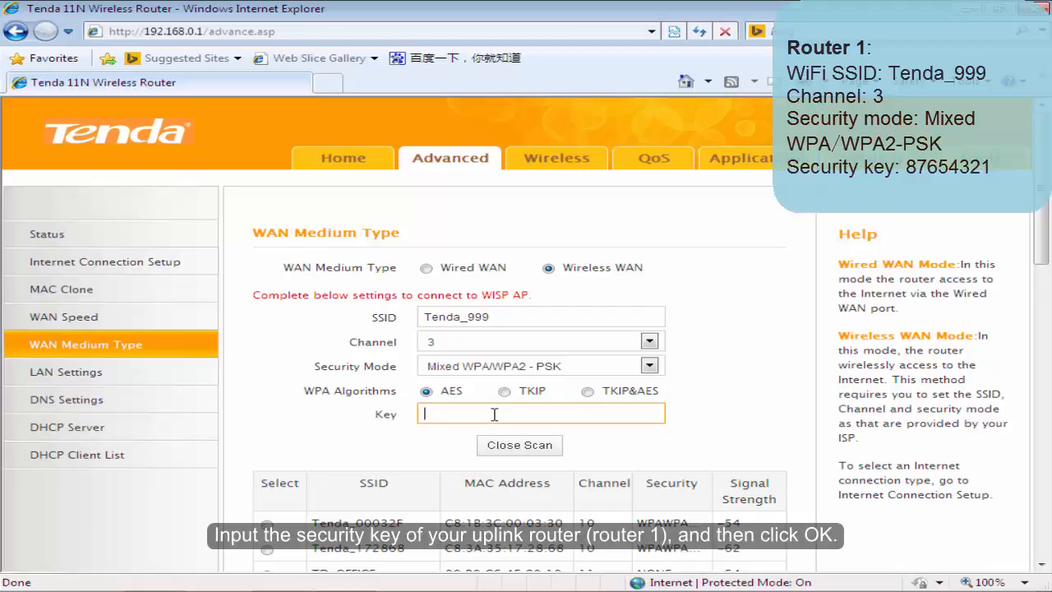
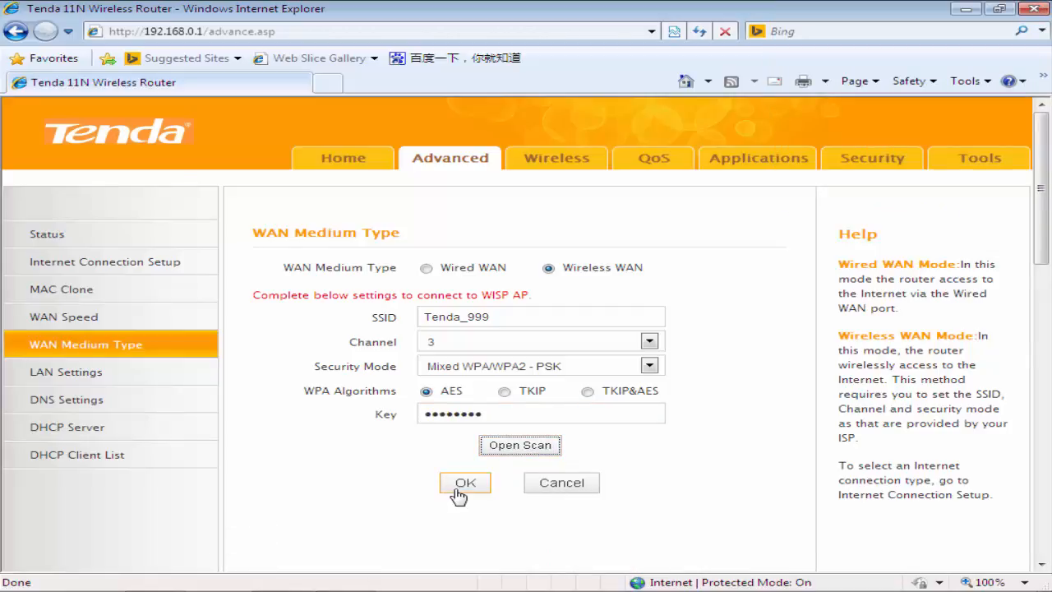
click(465, 483)
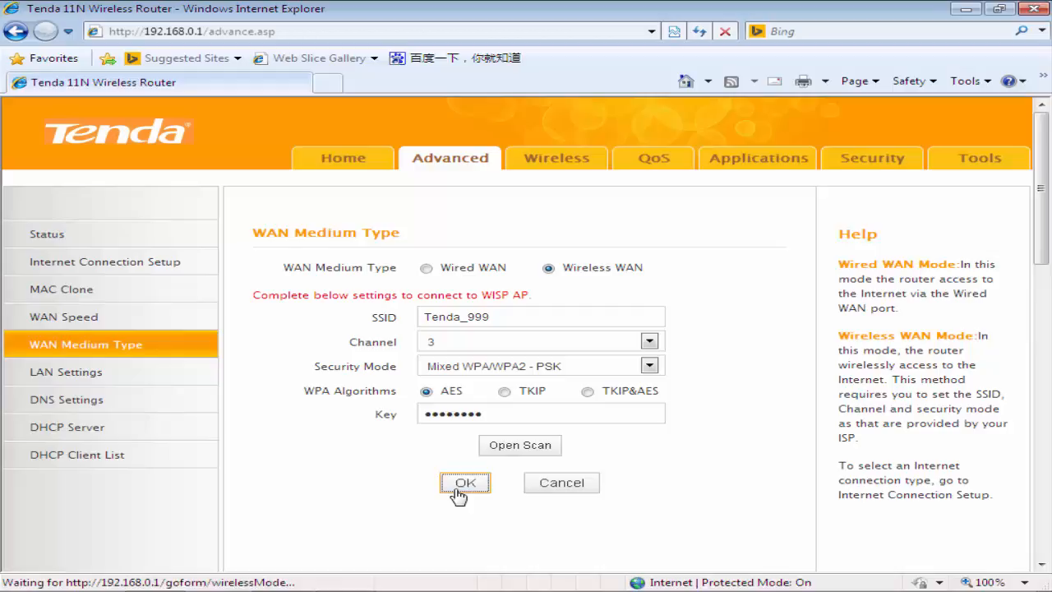
click(464, 483)
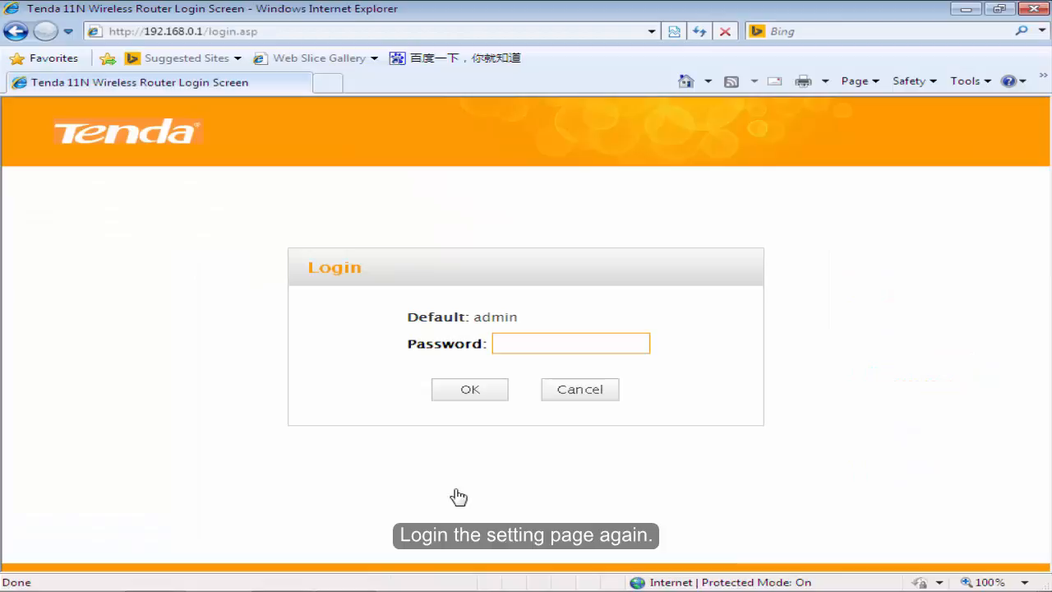
mouse_move(562, 339)
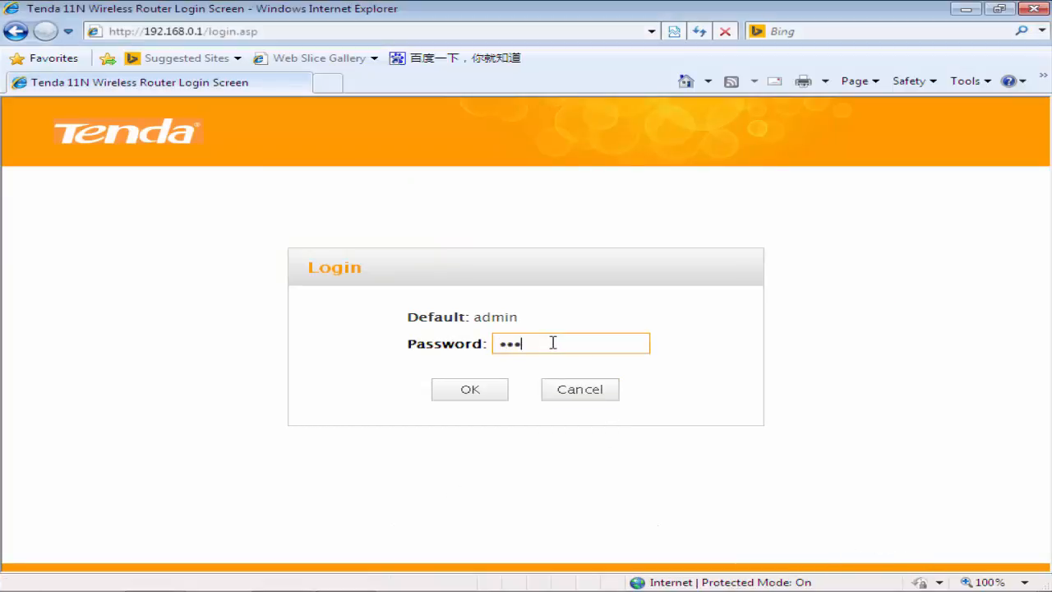
Log back in with the admin password and return to the home setup page
click(470, 387)
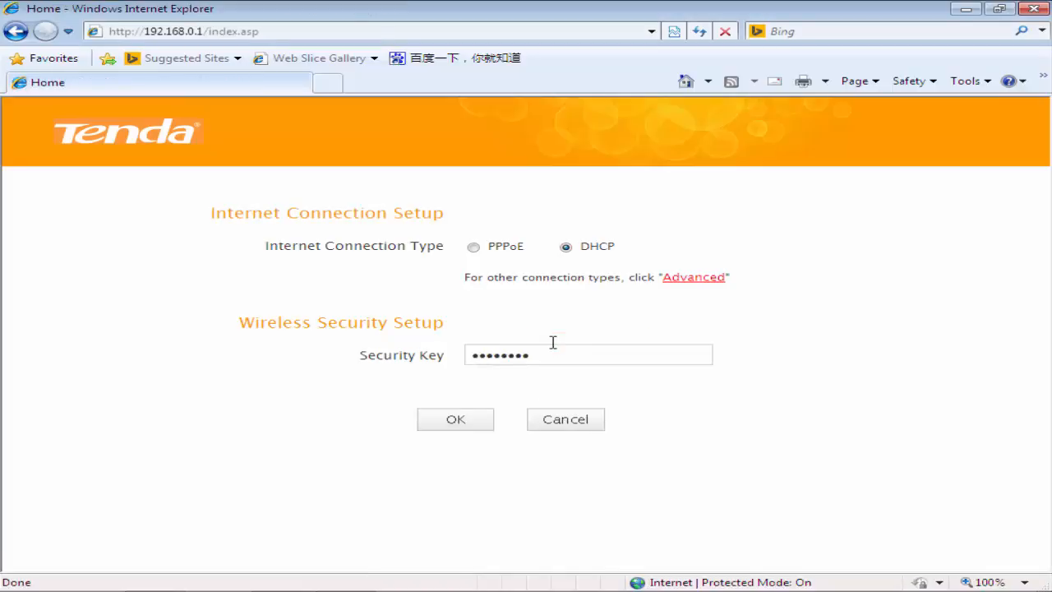
click(693, 276)
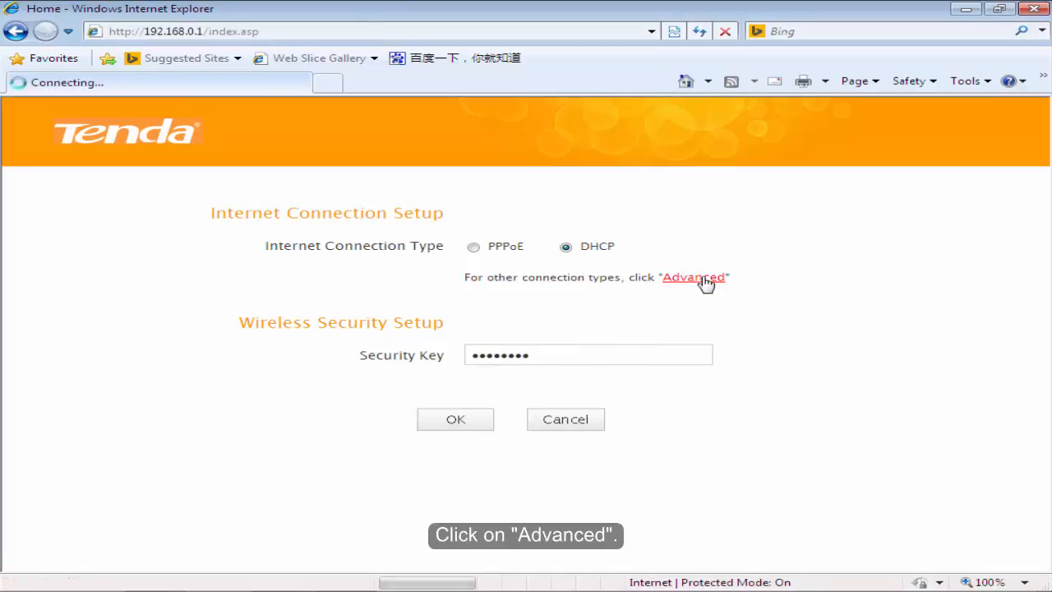
Accept the IP-conflict notice so the router's LAN address becomes 192.168.1.1
click(694, 276)
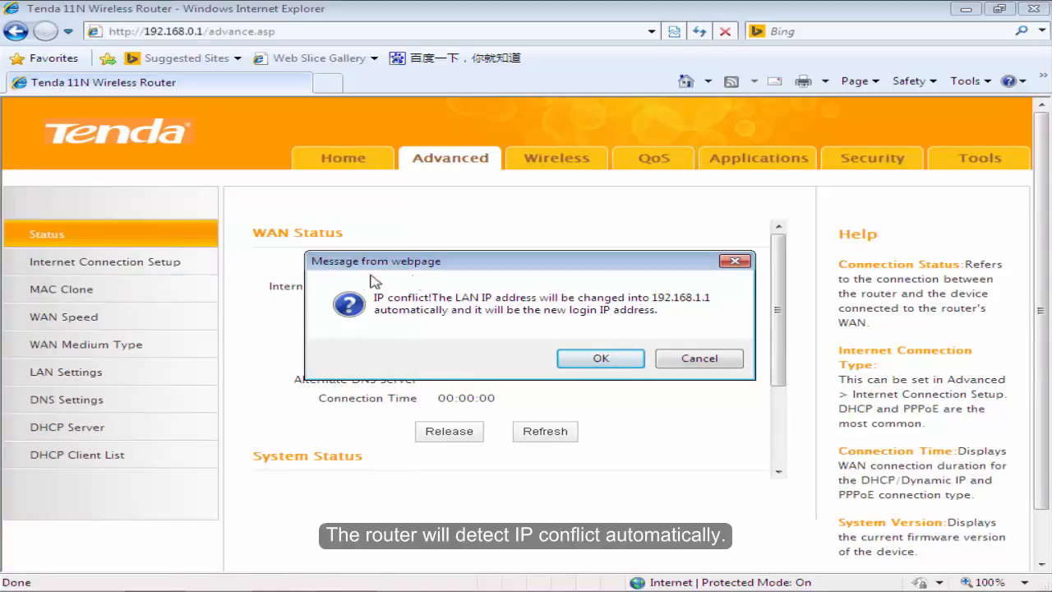
mouse_move(378, 325)
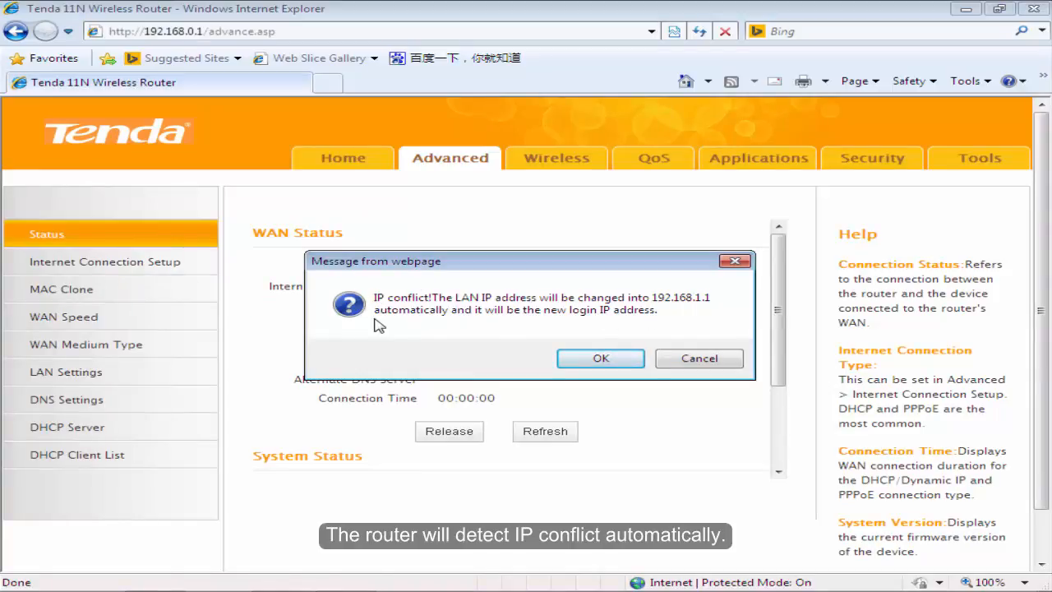
mouse_move(674, 325)
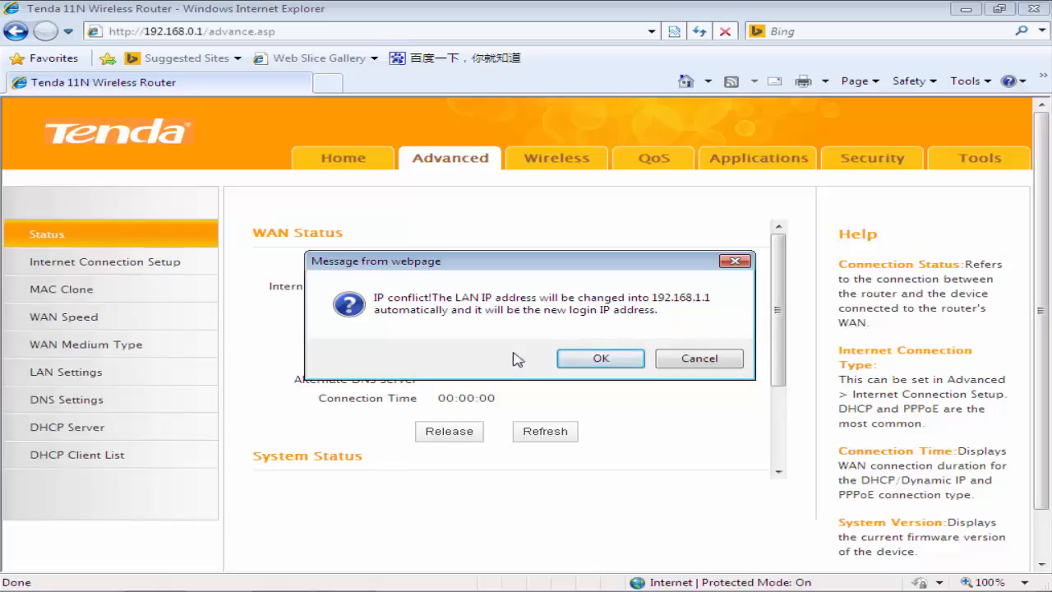
click(600, 358)
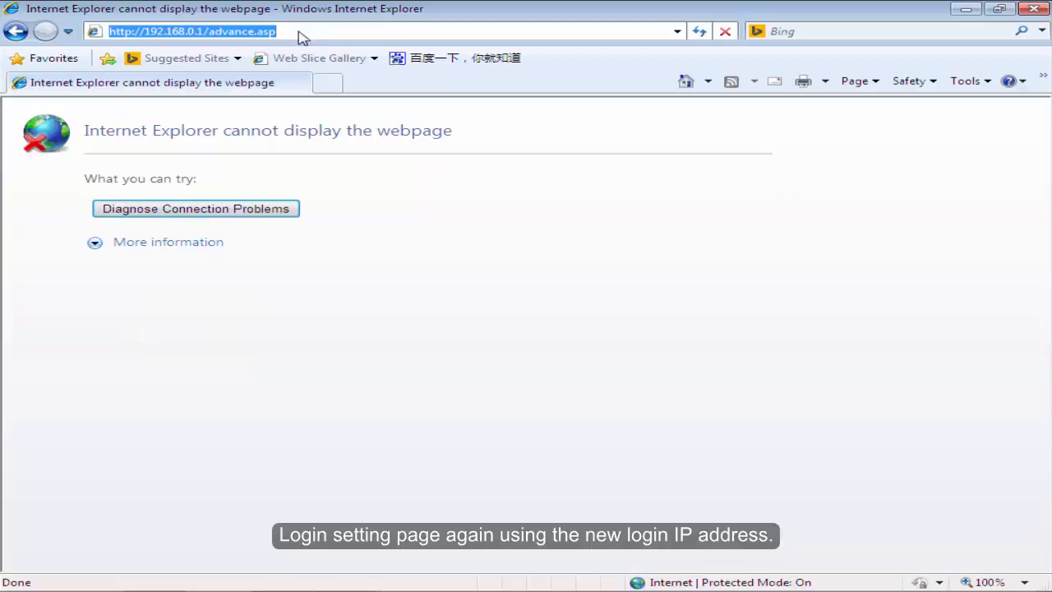
Log in again at 192.168.1.1 and reach the Advanced status page
text(192.)
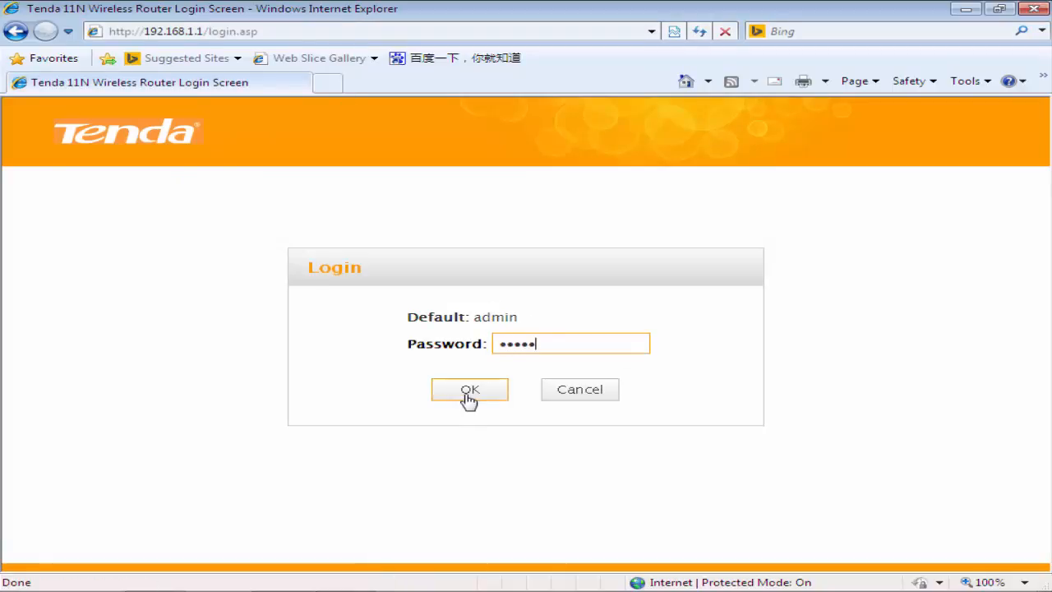
click(470, 389)
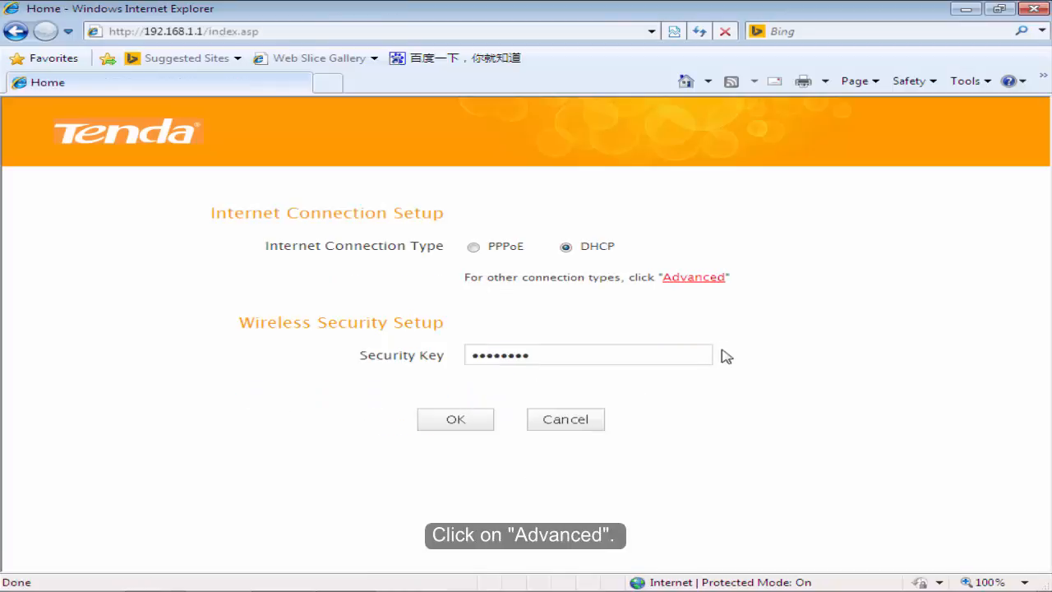
click(693, 276)
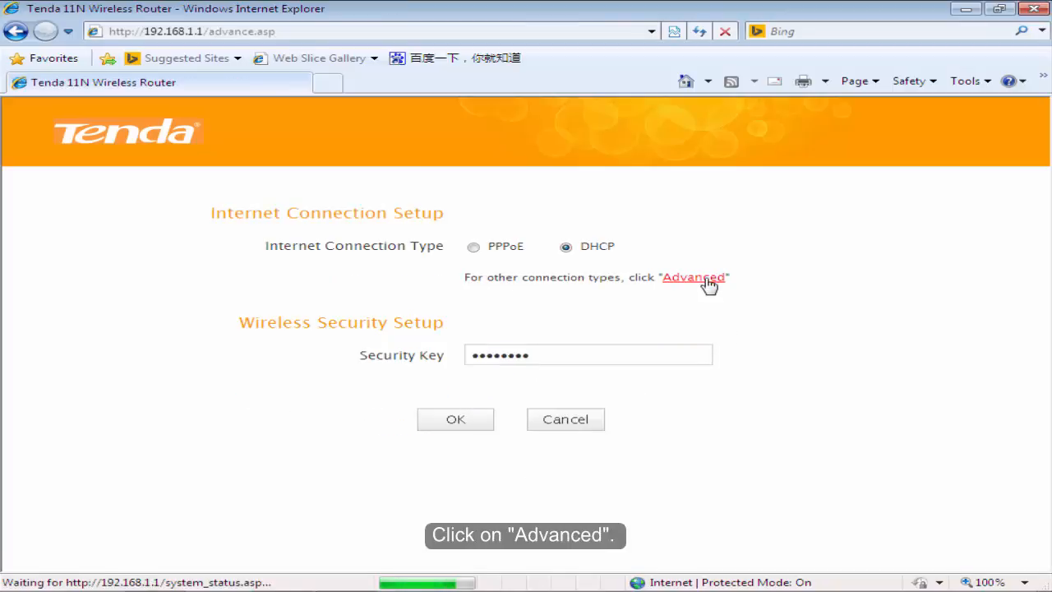
click(693, 276)
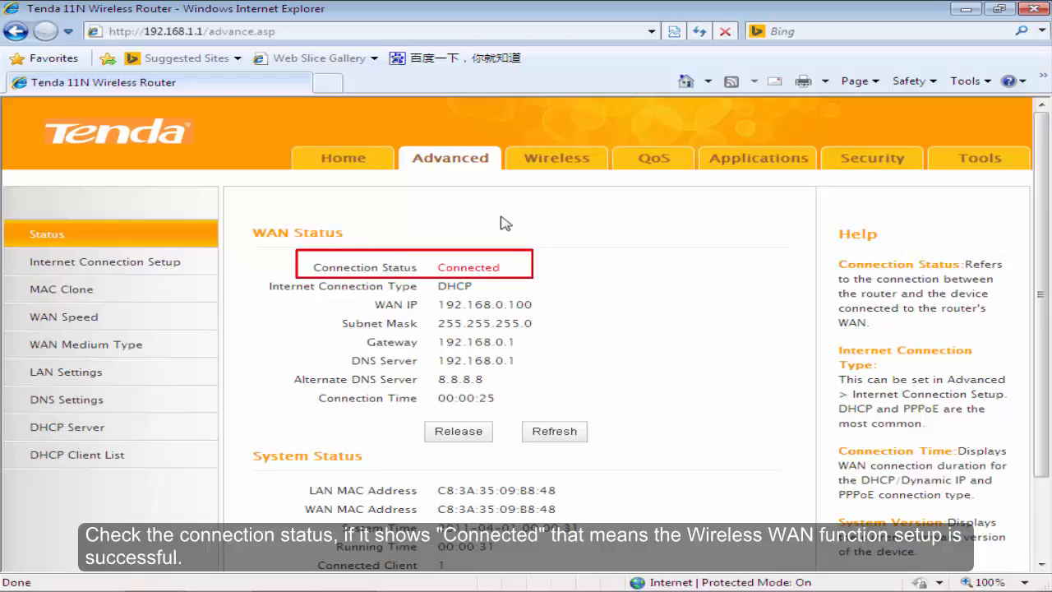
mouse_move(450, 286)
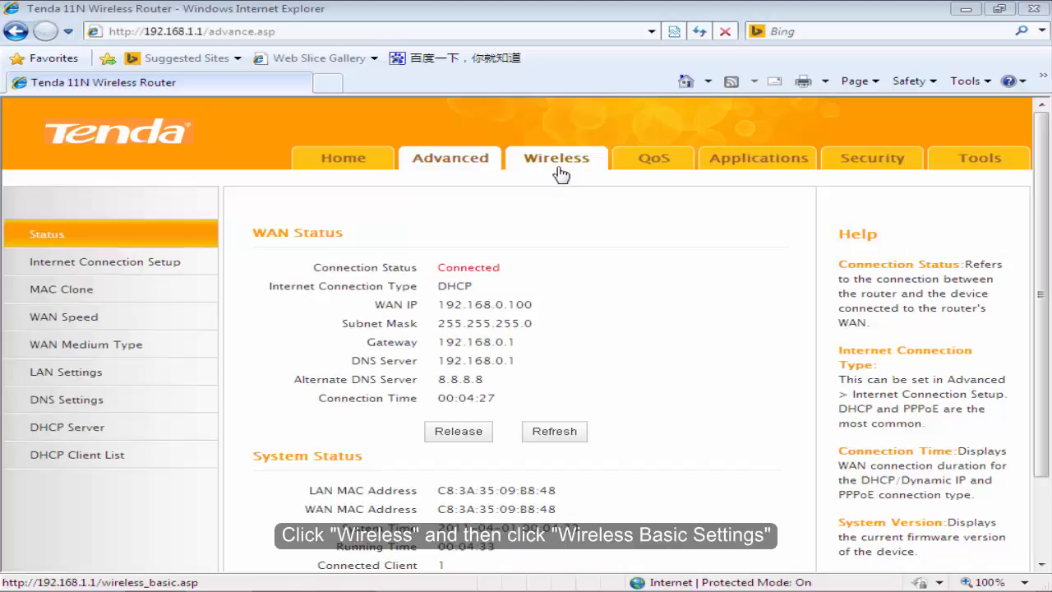
In Wireless Basic Settings, rename the secondary SSID to ABC and confirm the change
click(556, 158)
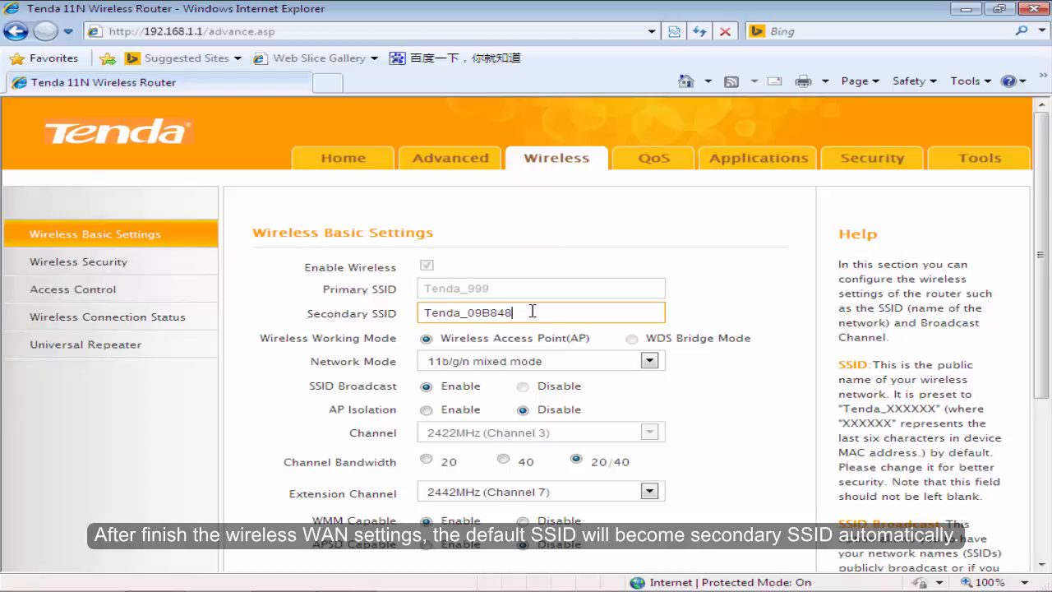
key(Backspace)
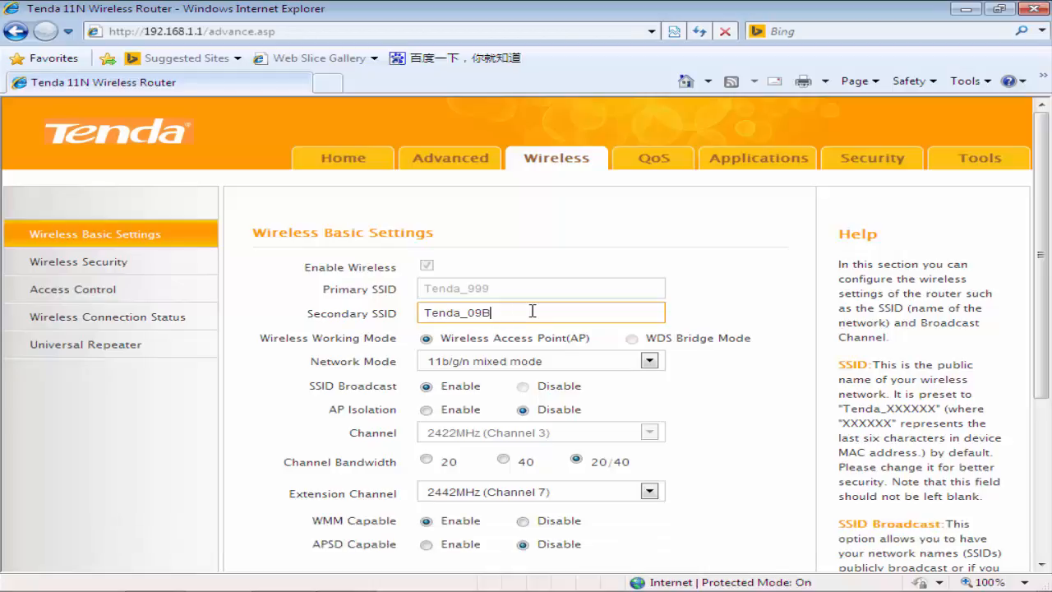
key(BackSpace)
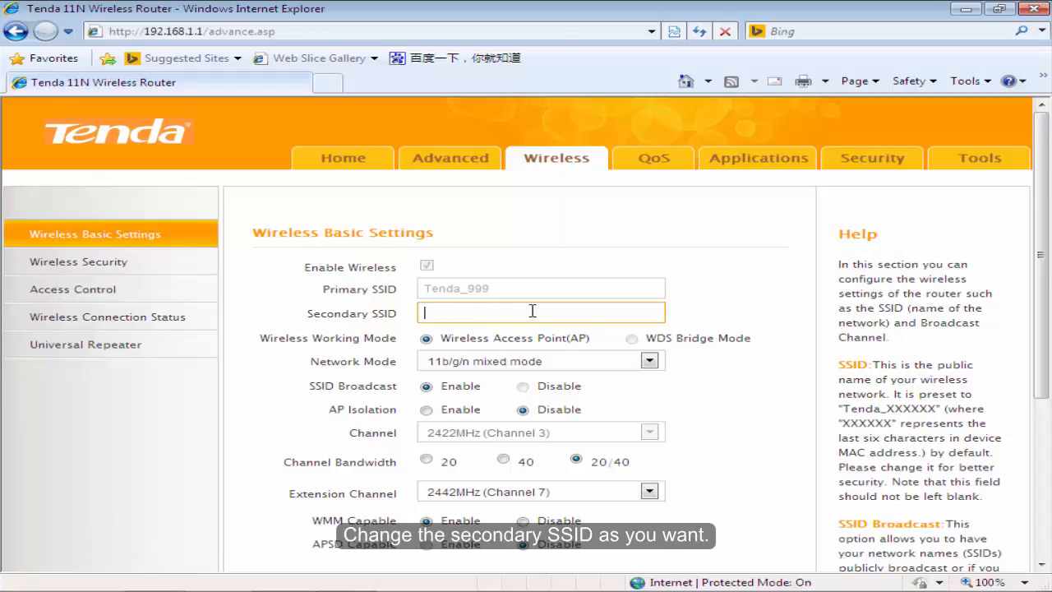
text(ABC)
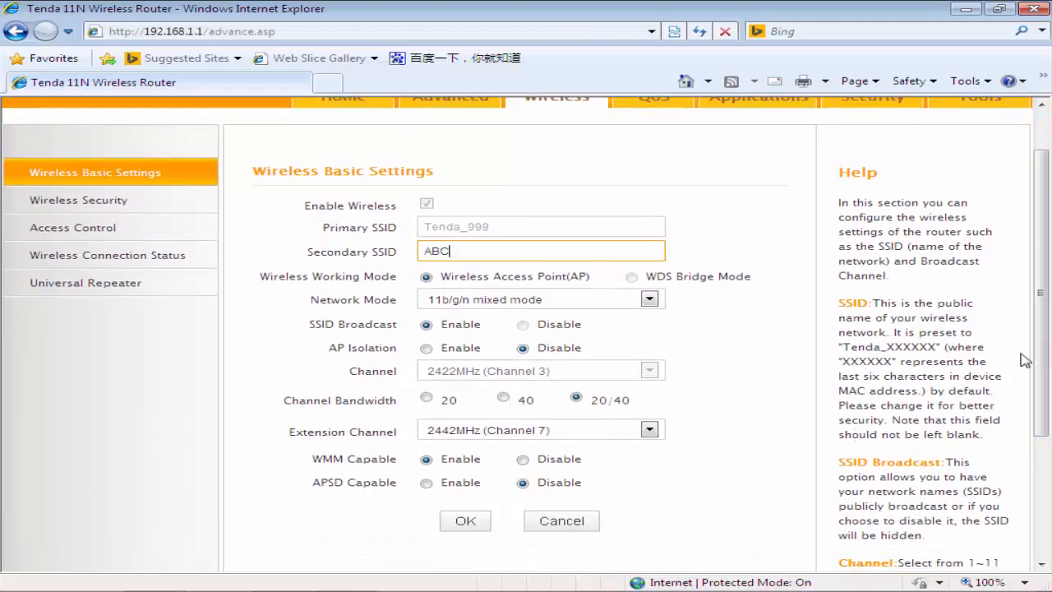
click(465, 519)
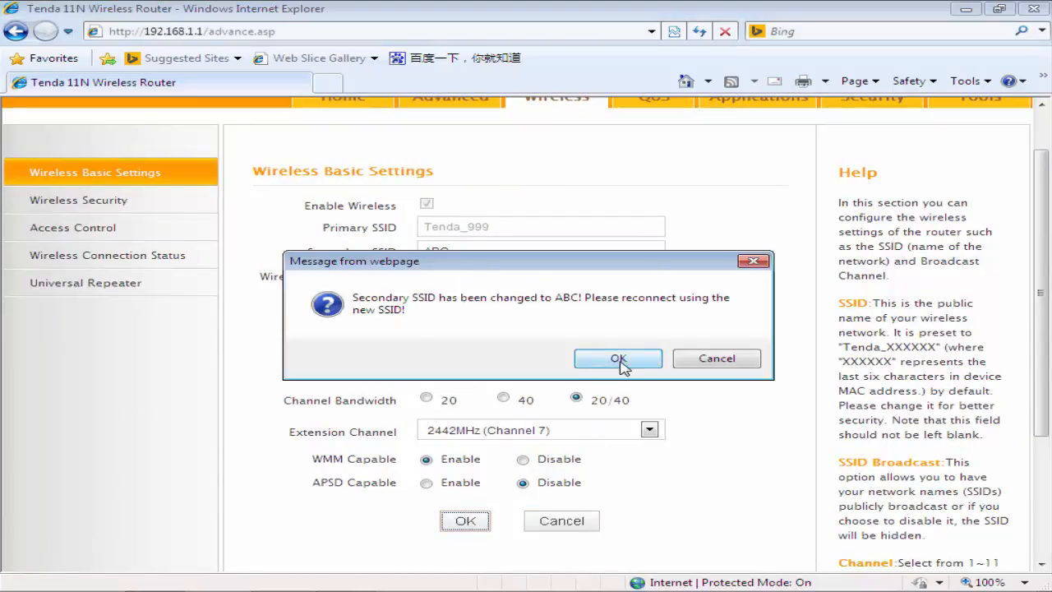
click(618, 359)
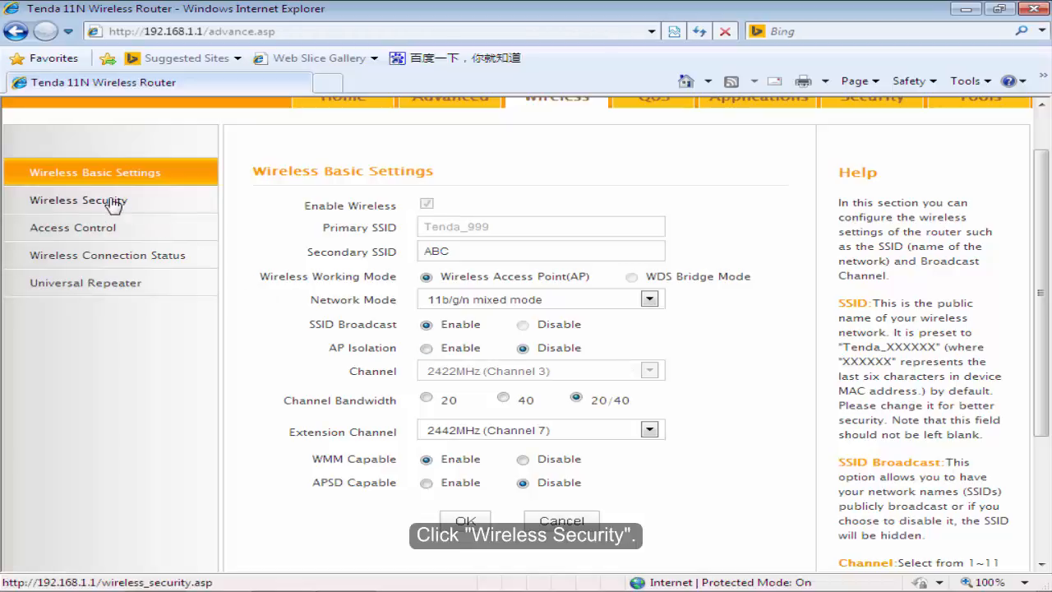
In Wireless Security, select the ABC SSID and set its security mode to WPA-PSK
click(79, 201)
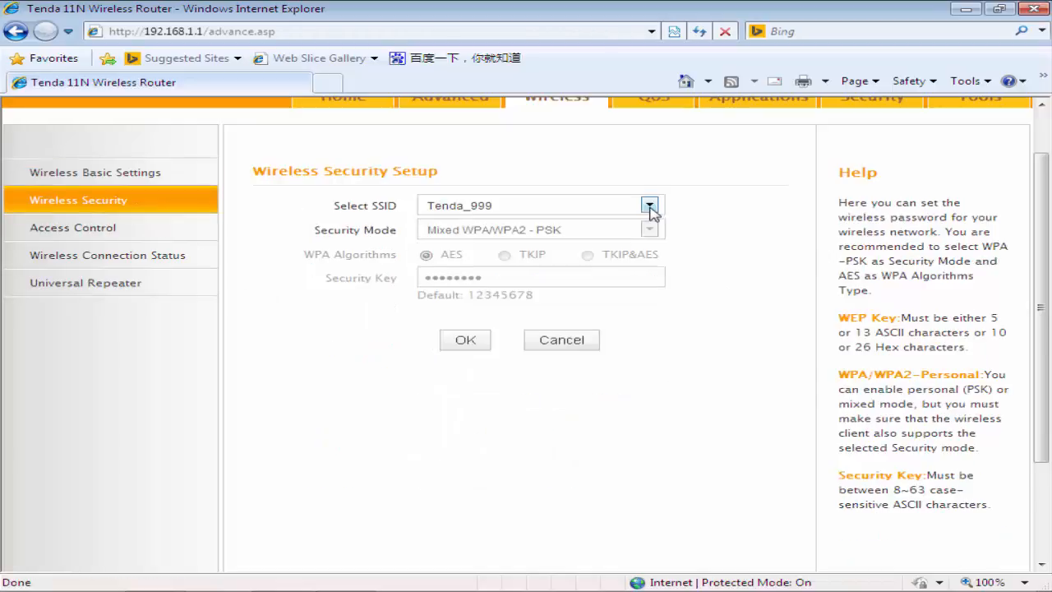
click(650, 205)
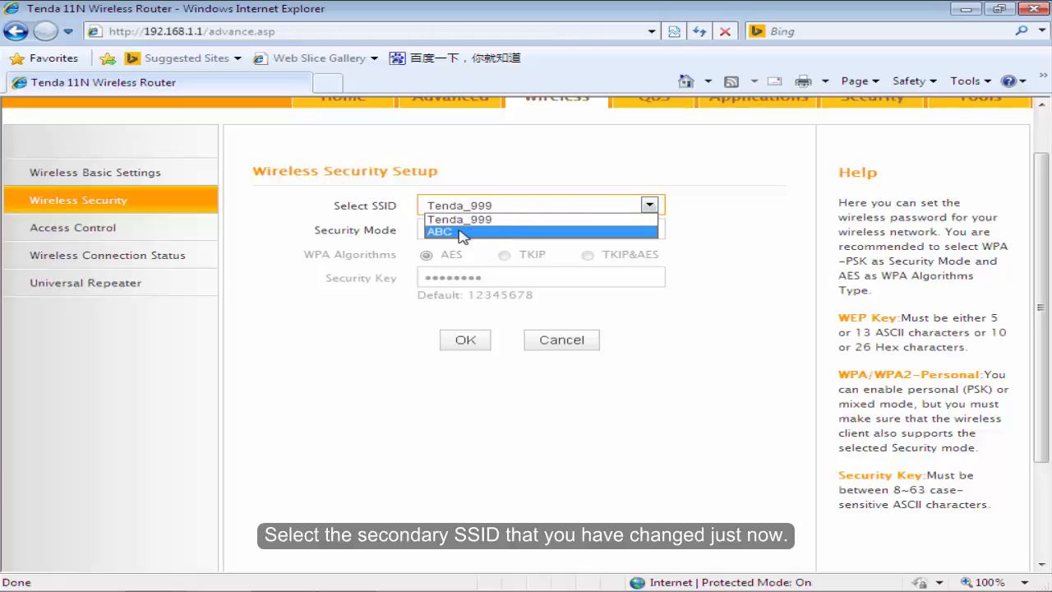
click(441, 230)
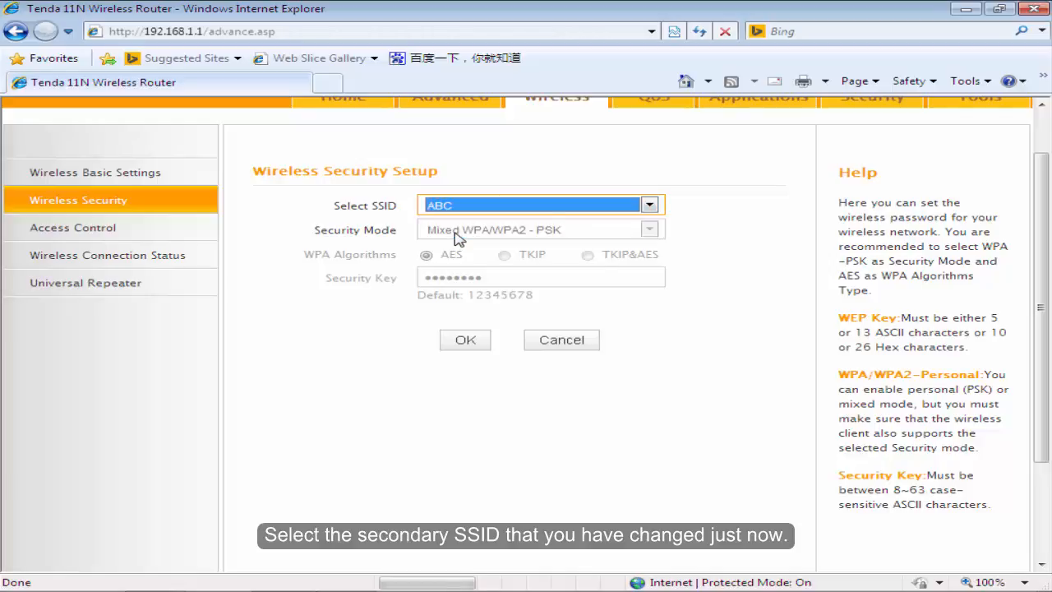
click(539, 230)
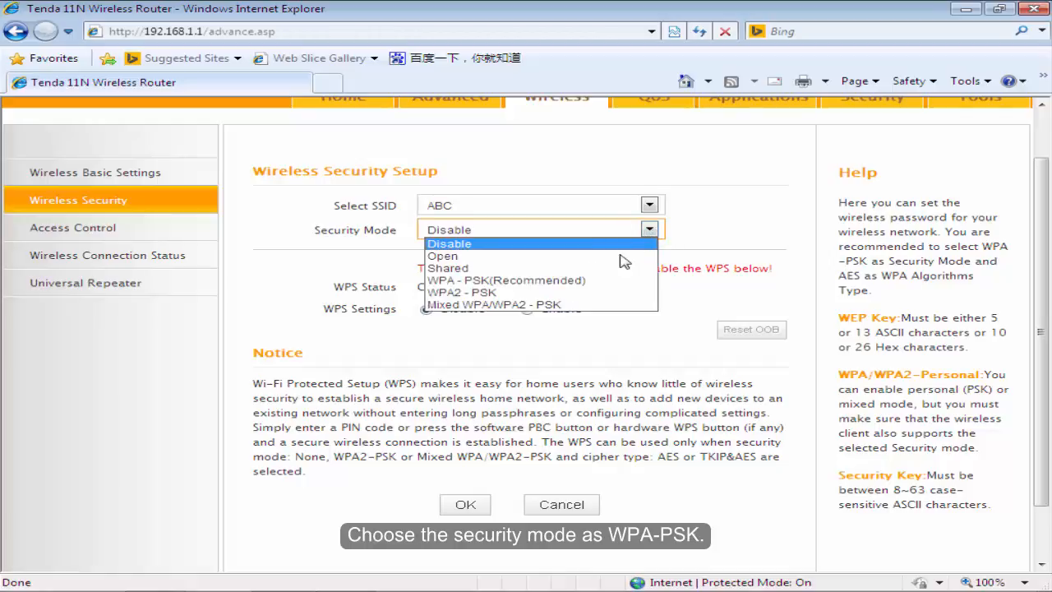
click(506, 279)
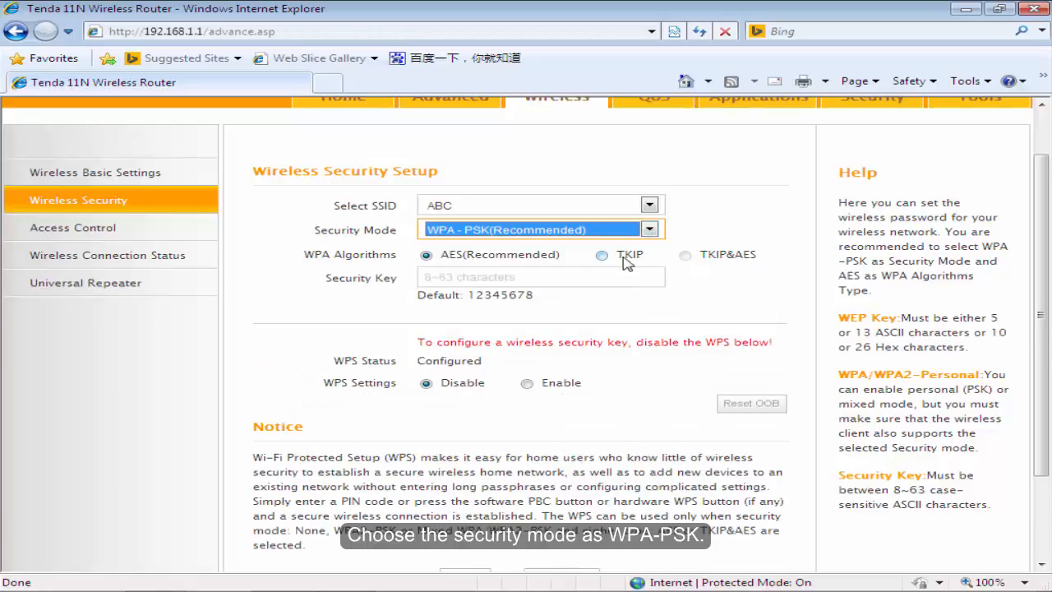
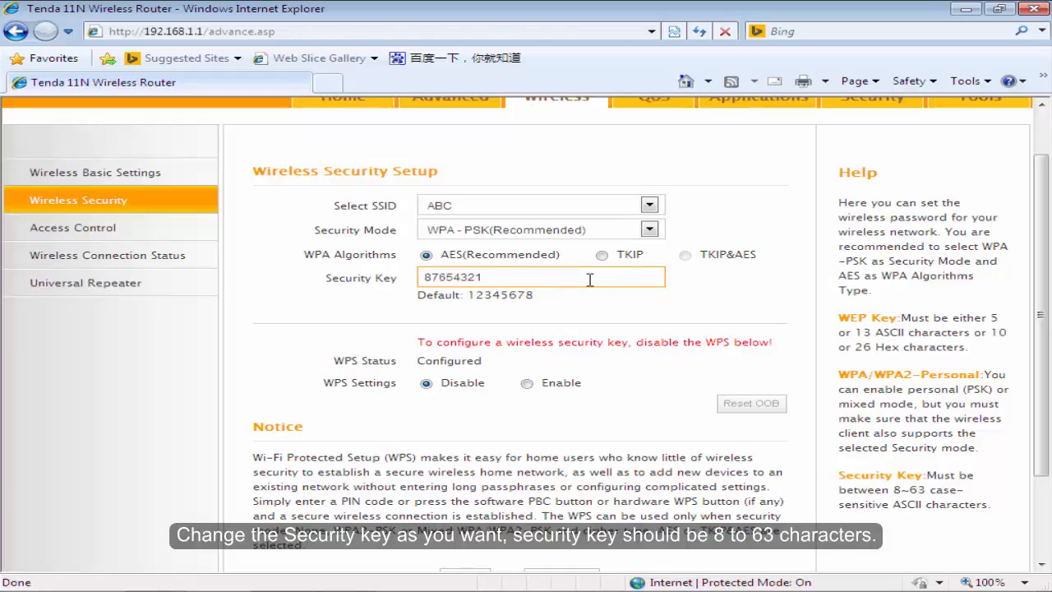
scroll(down, 3)
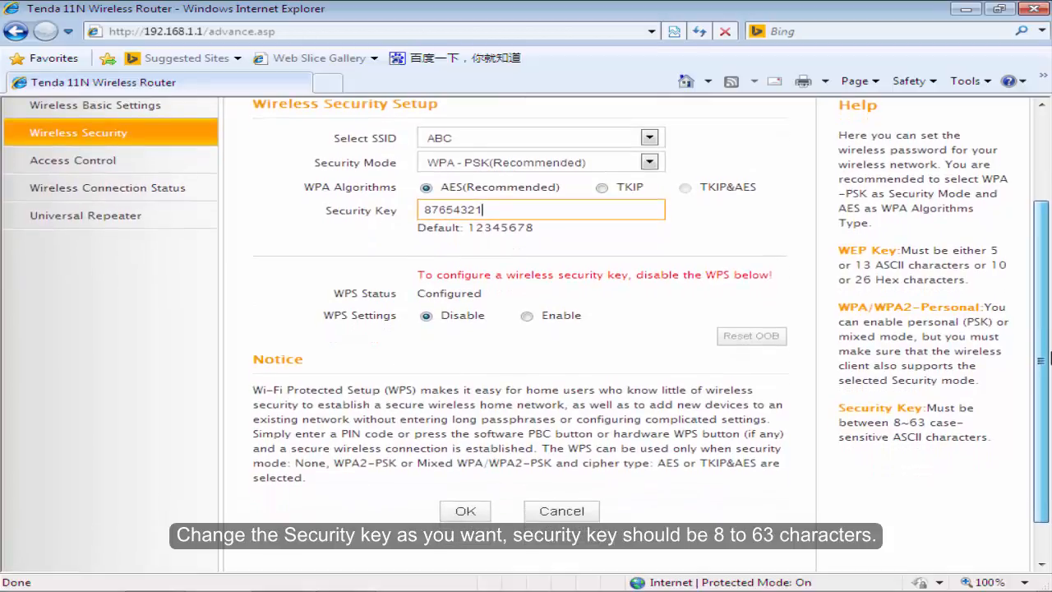
text(0)
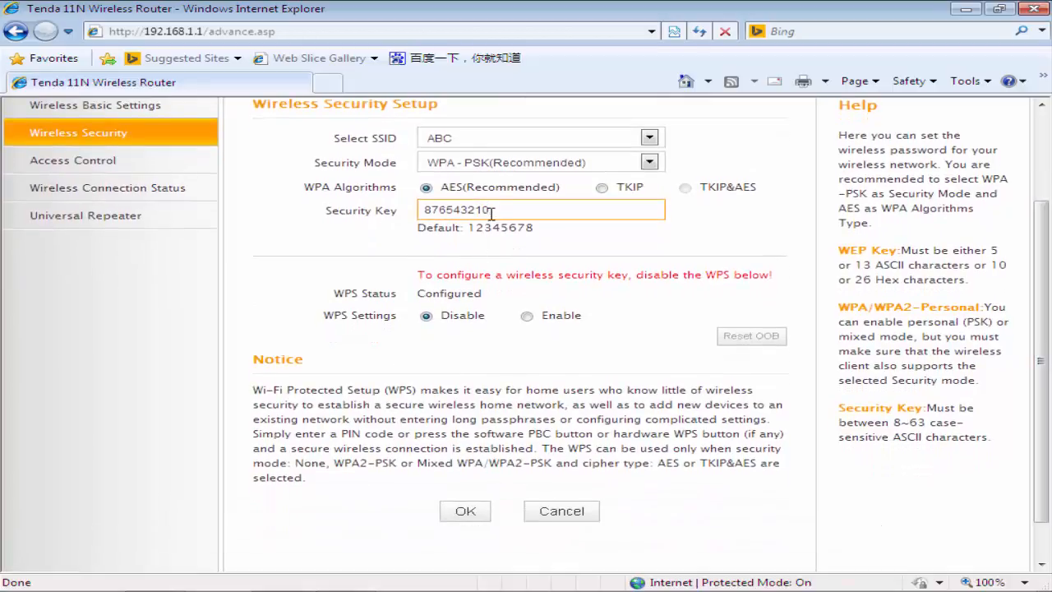